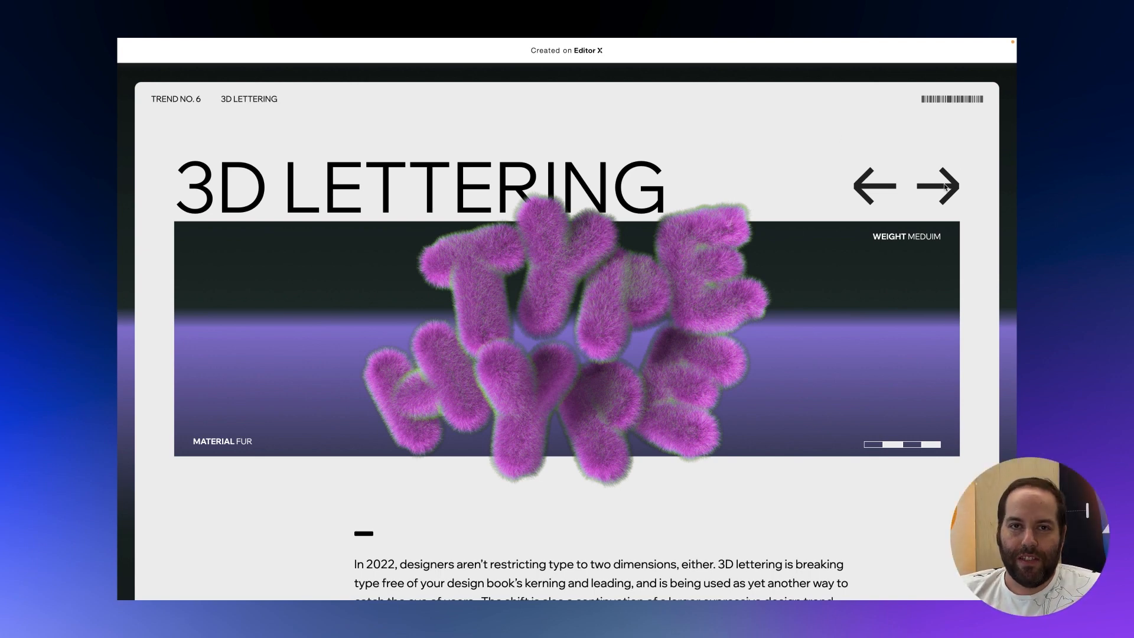
pyautogui.moveTo(975, 273)
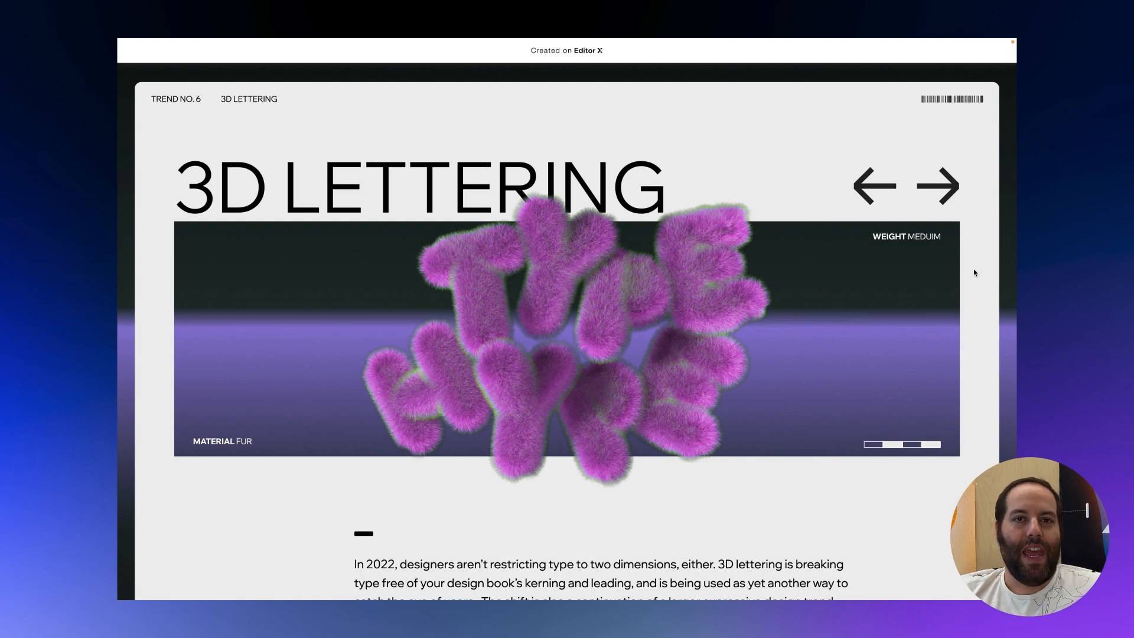
# - Advance the live slider with the right arrow from the fur lettering to the green lettering image
pyautogui.click(942, 185)
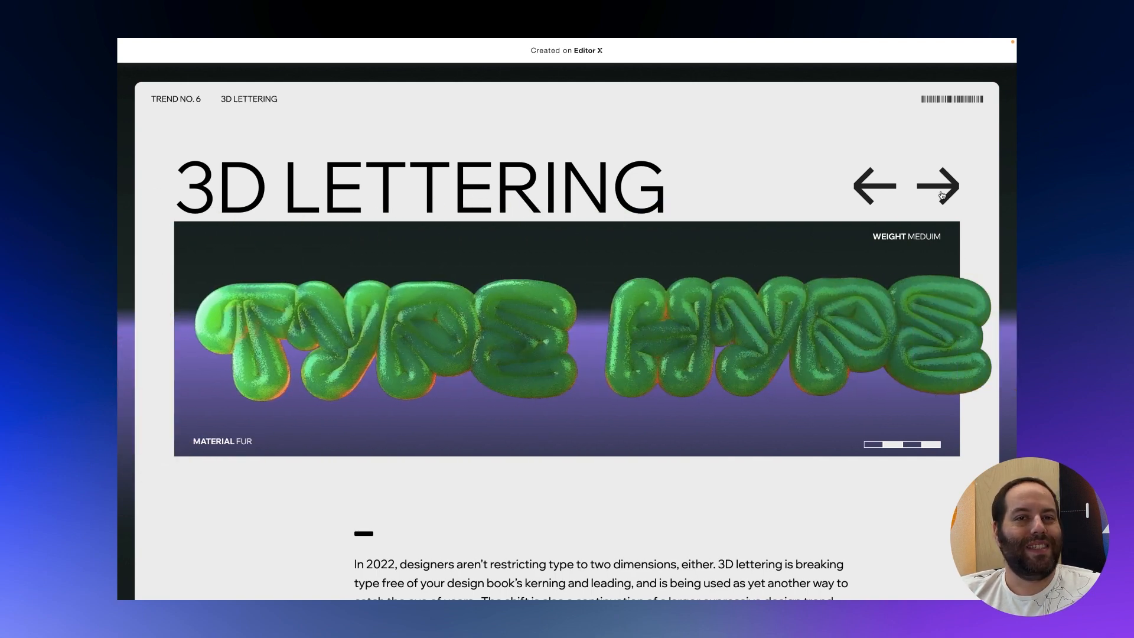
pyautogui.click(941, 186)
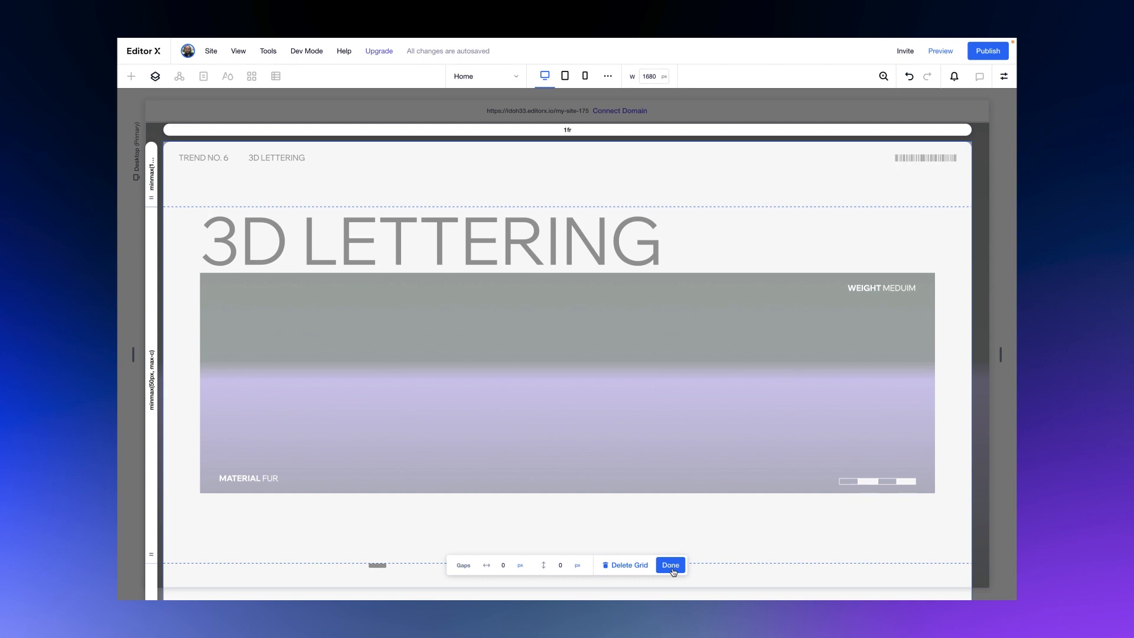
pyautogui.click(668, 564)
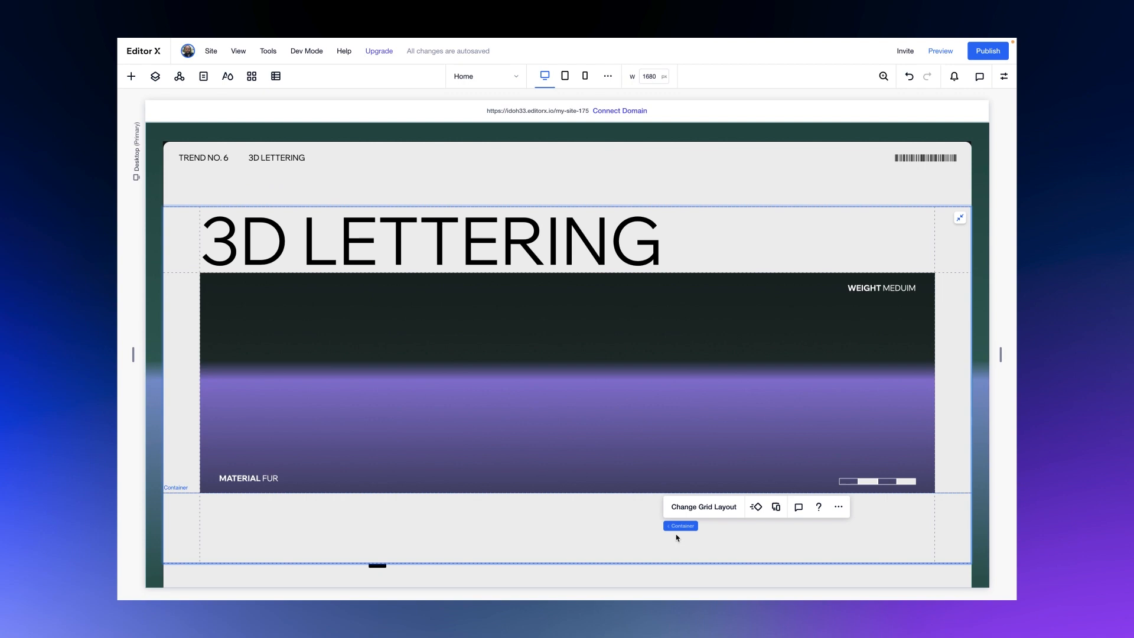
pyautogui.click(701, 506)
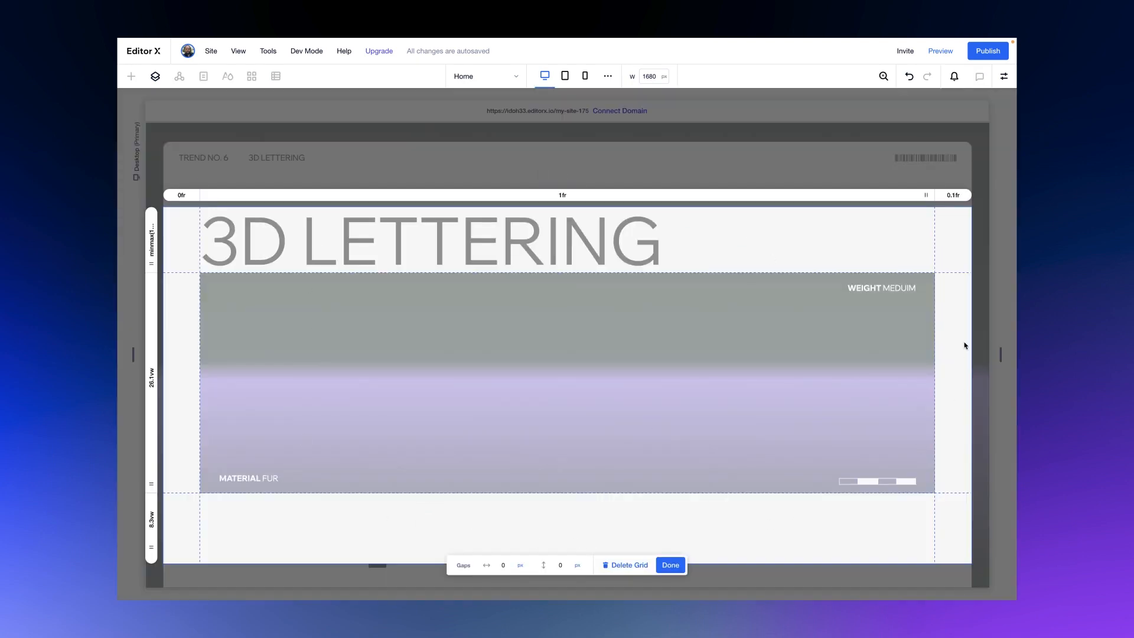
pyautogui.moveTo(439, 254)
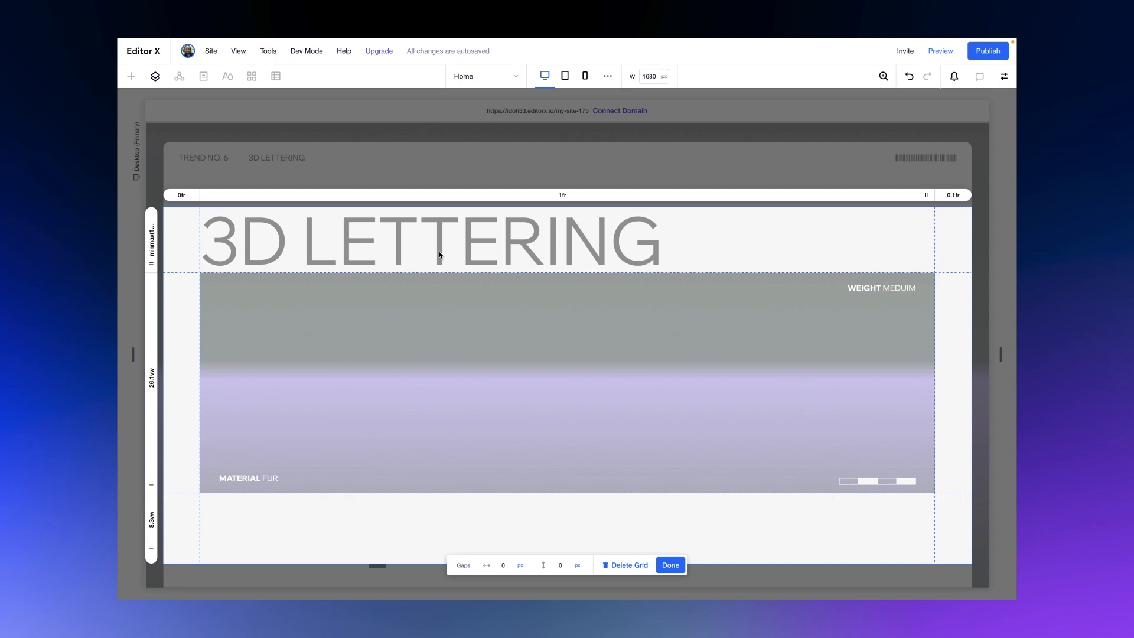
pyautogui.click(669, 565)
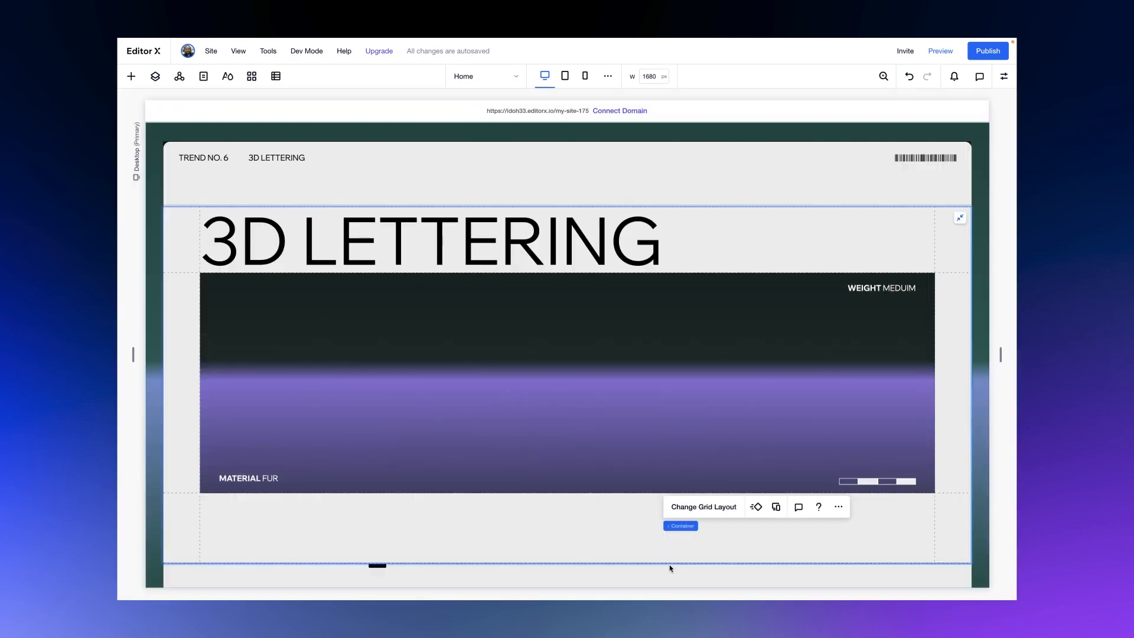
pyautogui.moveTo(131, 75)
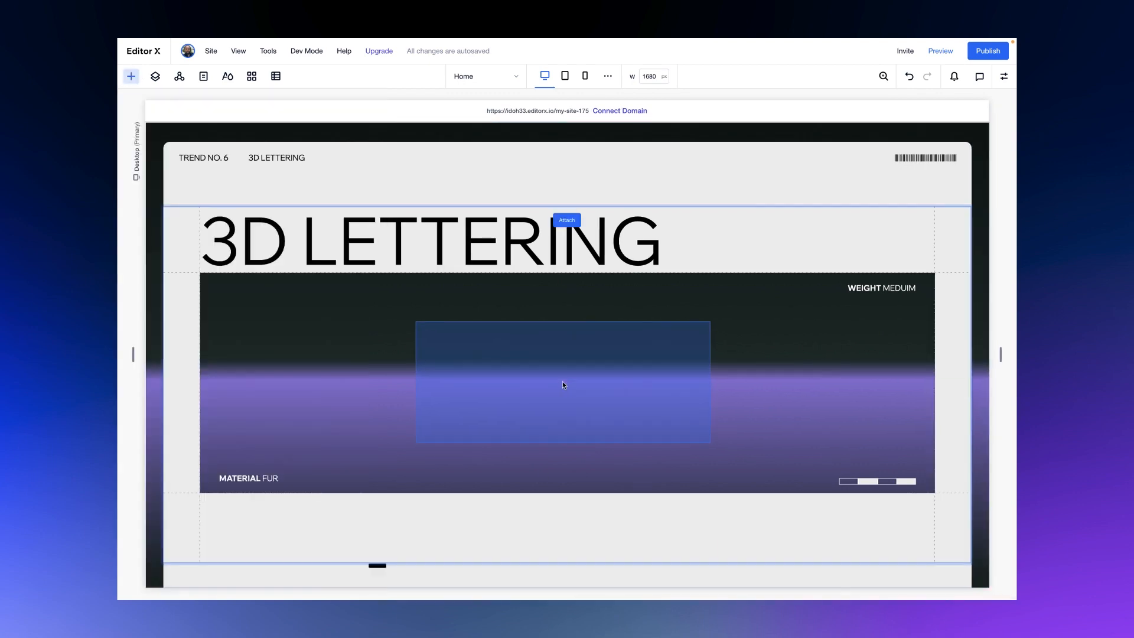
# - Set the new layouter's display type to Slides and expand it in the layer tree
pyautogui.click(563, 383)
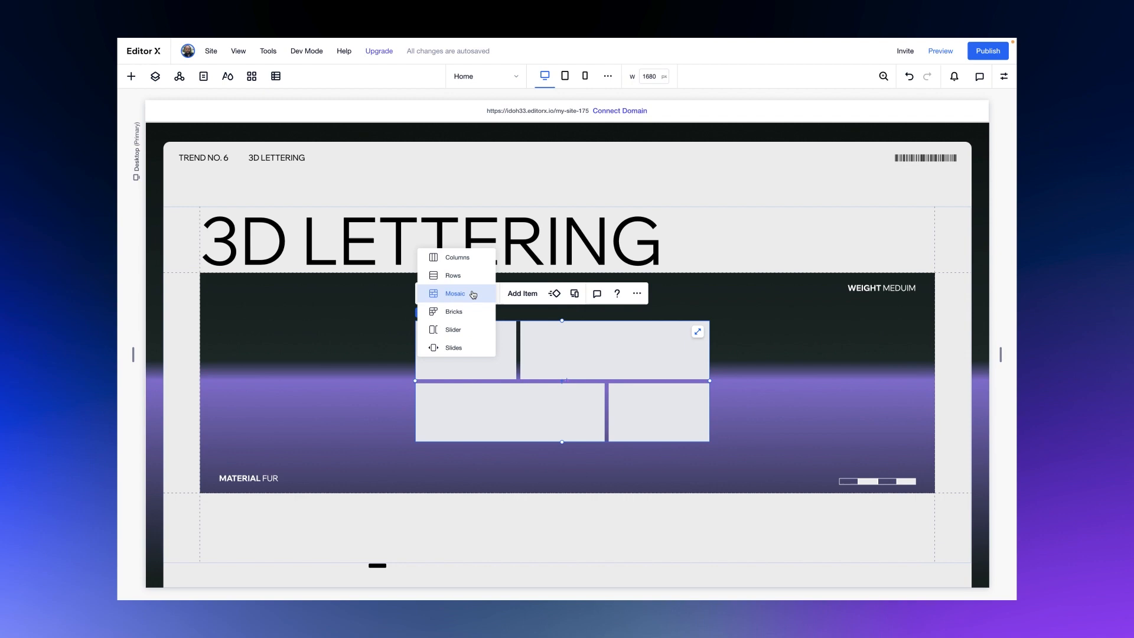
pyautogui.click(454, 347)
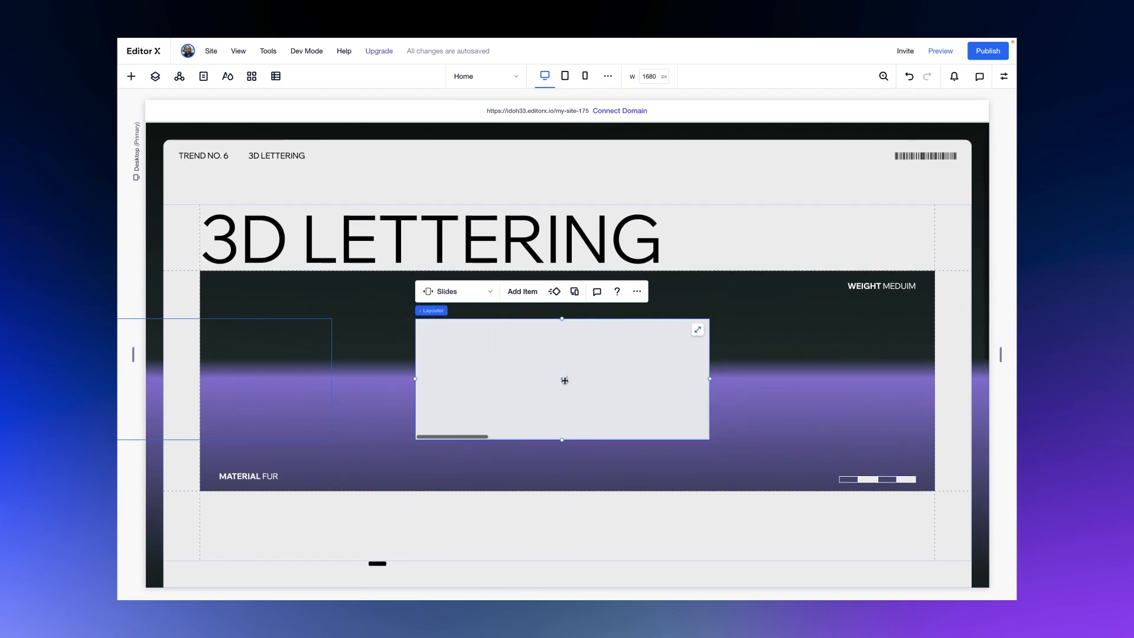
pyautogui.click(154, 76)
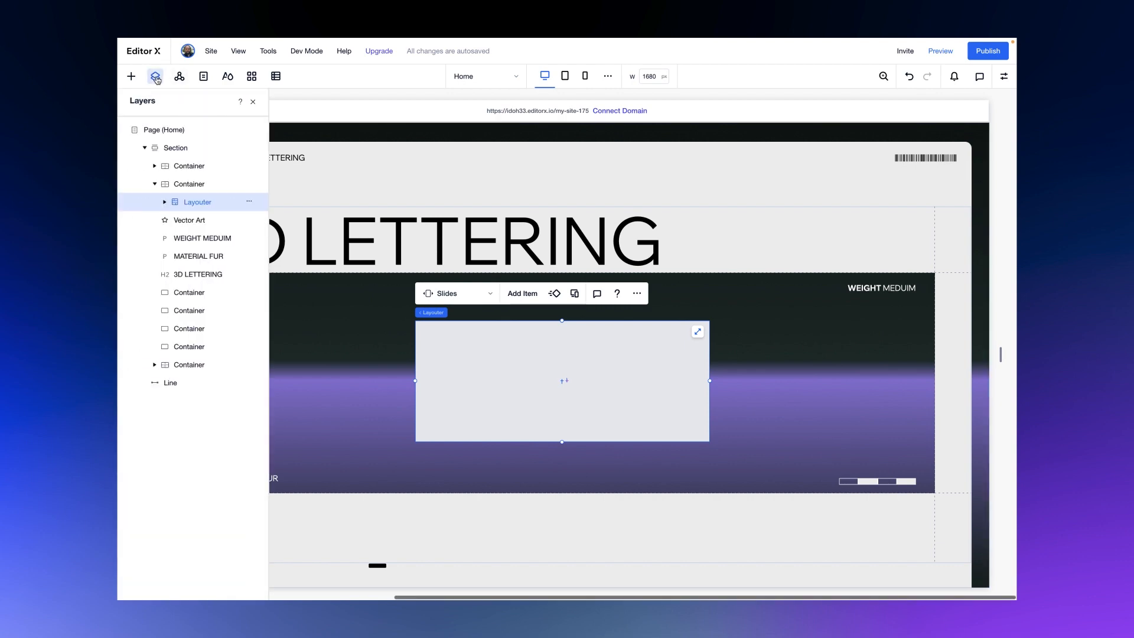
pyautogui.click(164, 202)
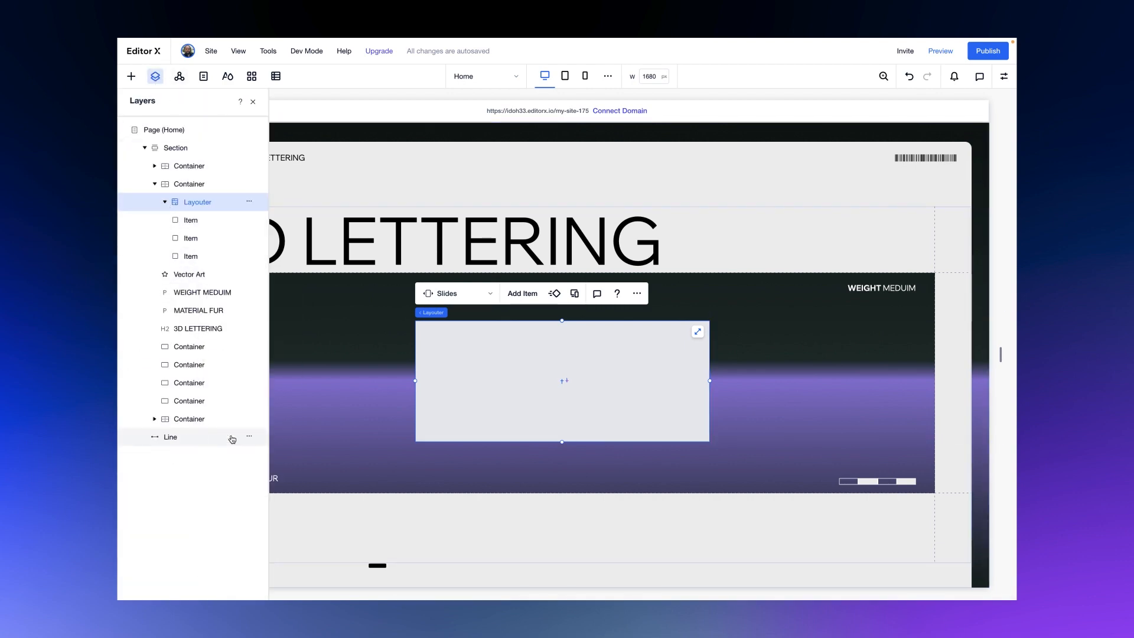
# - Make the layouter's items transparent with 0% background opacity and return to the Layouter's display settings
pyautogui.click(192, 220)
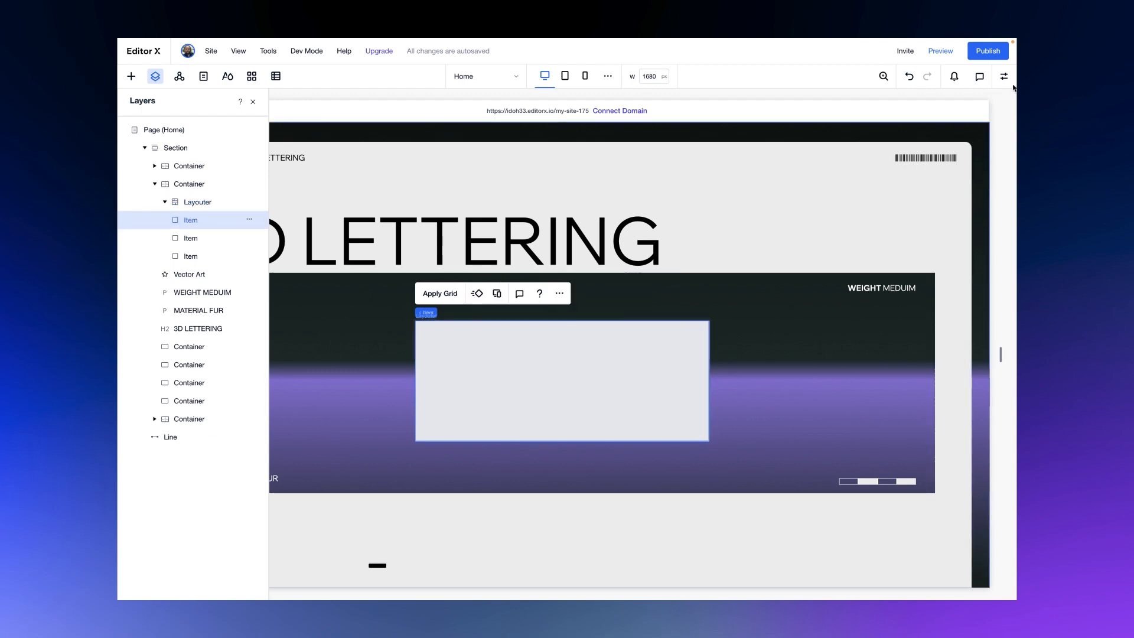
pyautogui.click(1004, 75)
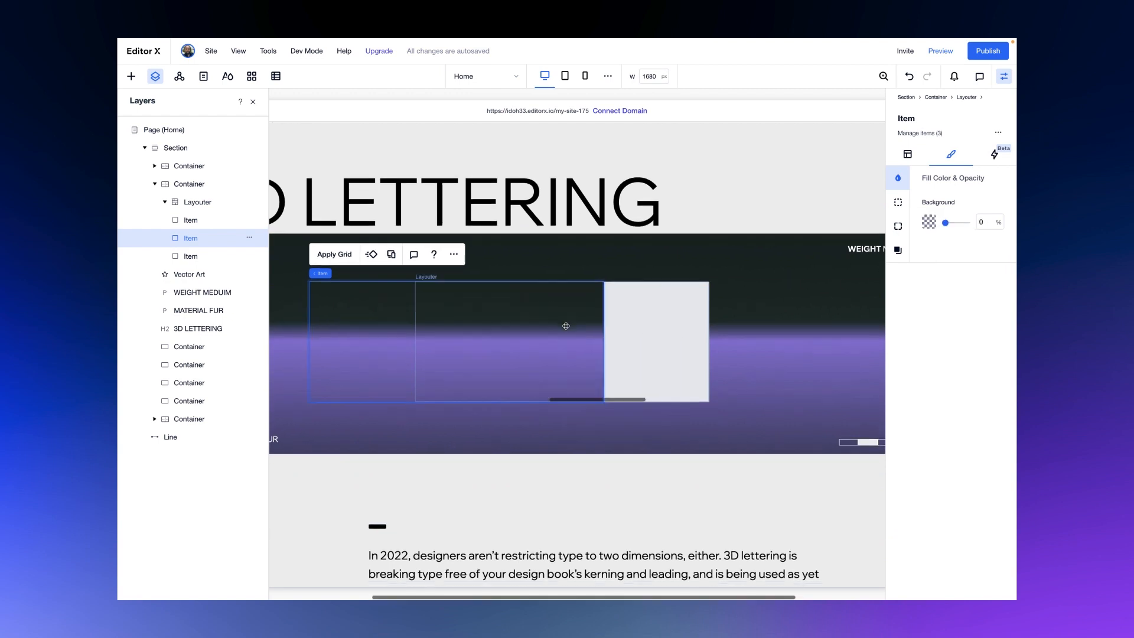
pyautogui.click(190, 256)
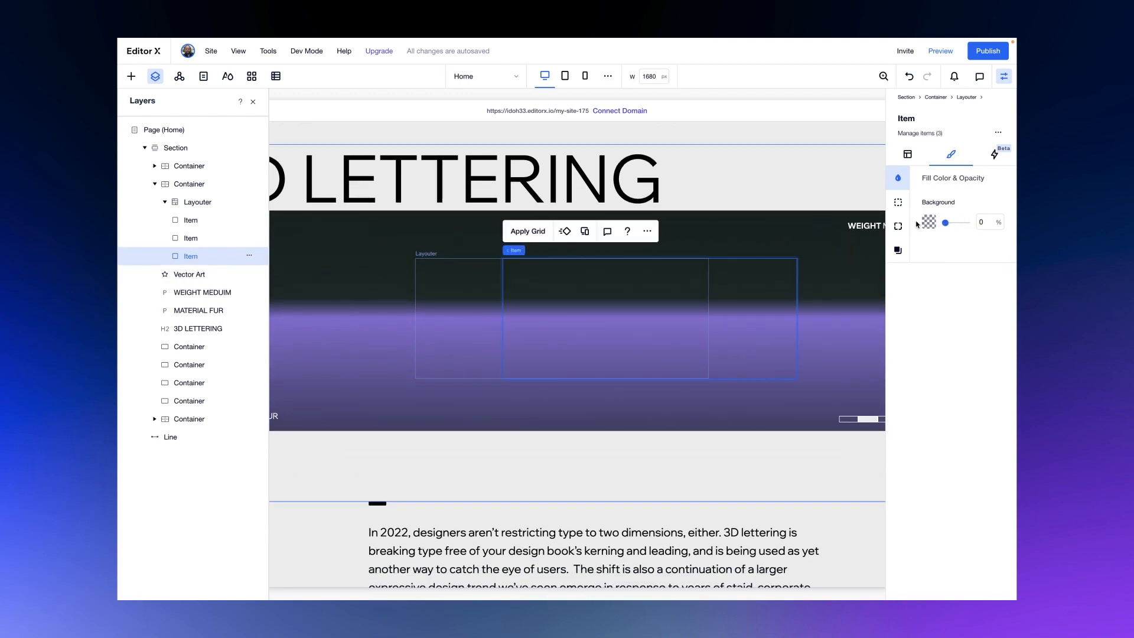
pyautogui.click(907, 153)
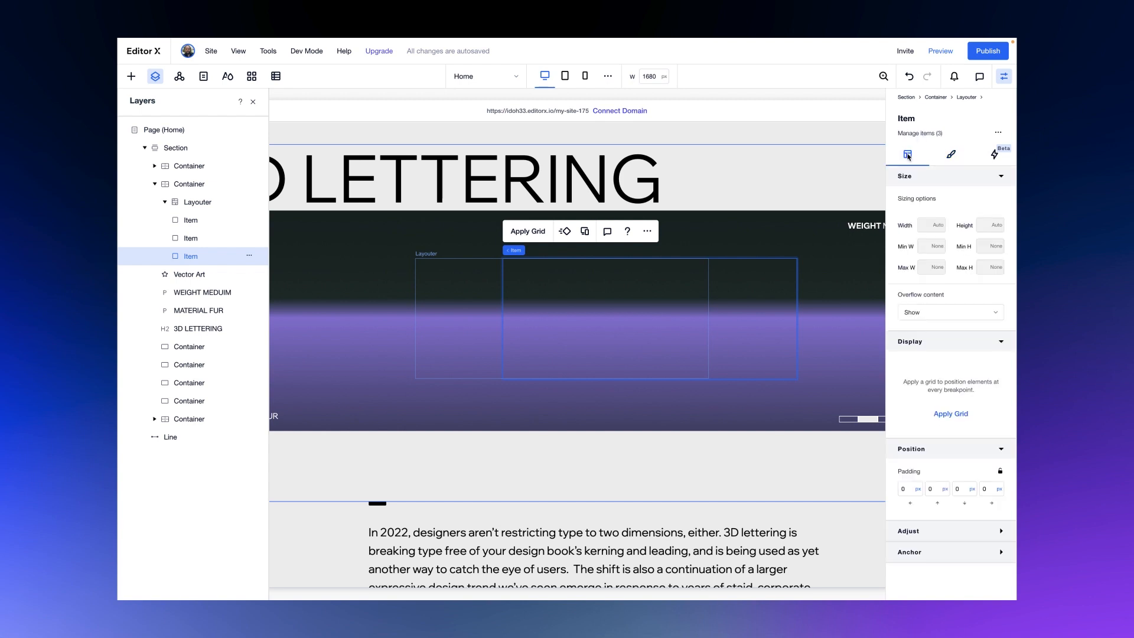
pyautogui.click(198, 202)
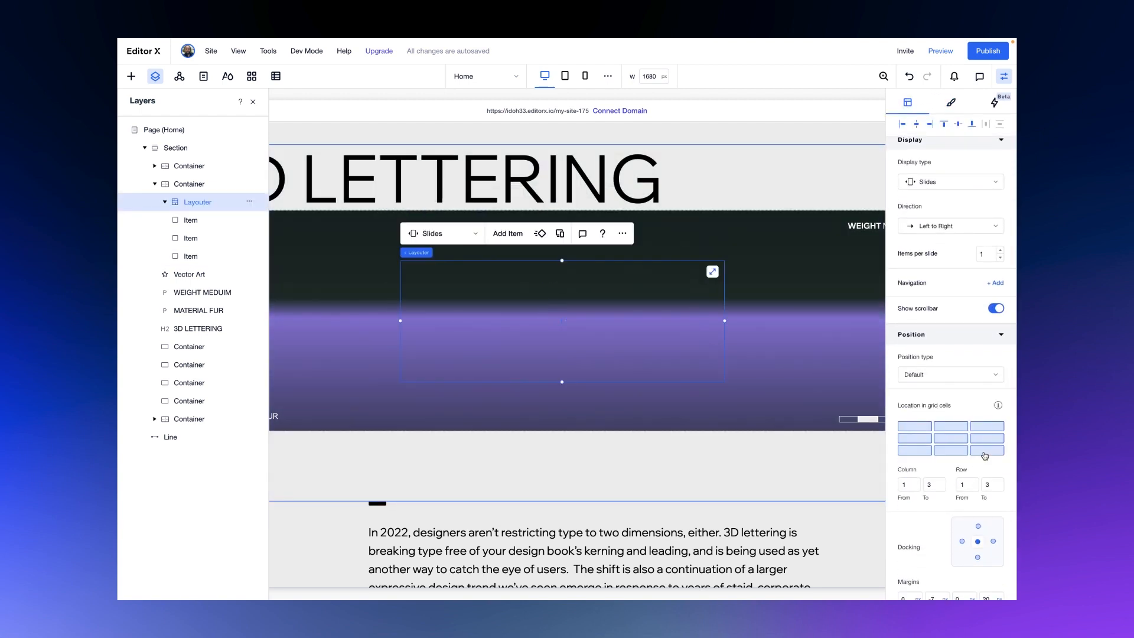
pyautogui.moveTo(712, 251)
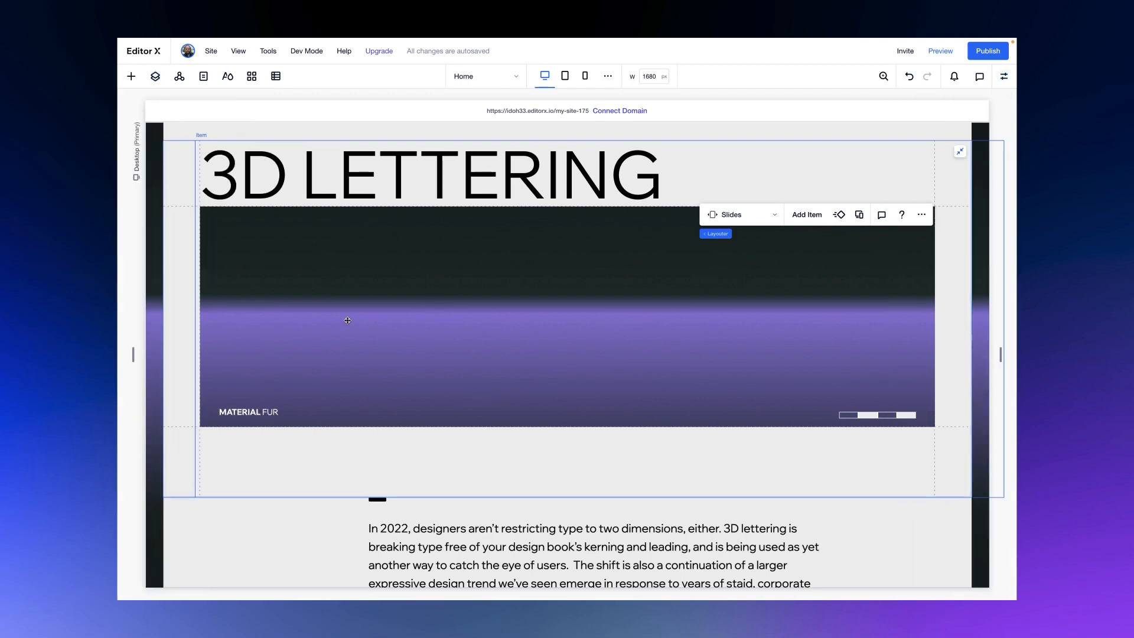
# - Scroll back up so the whole 3D Lettering section shows on the canvas
pyautogui.scroll(3)
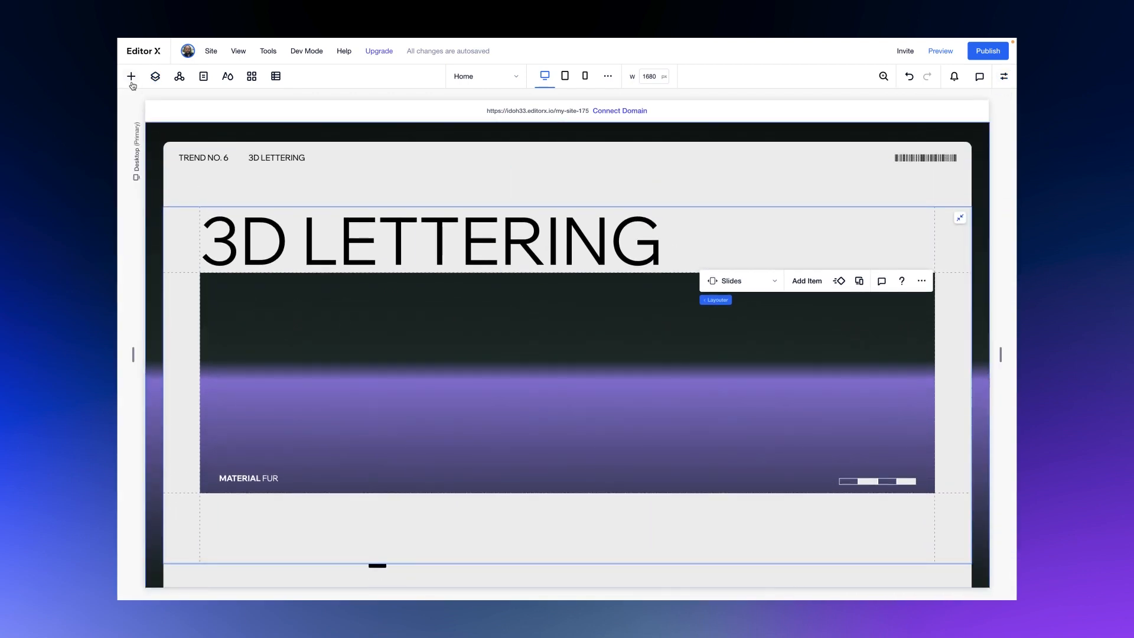
# - Add the chrome lettering image from Site Files to the slide at Fluid 80% width, then preview
pyautogui.click(131, 76)
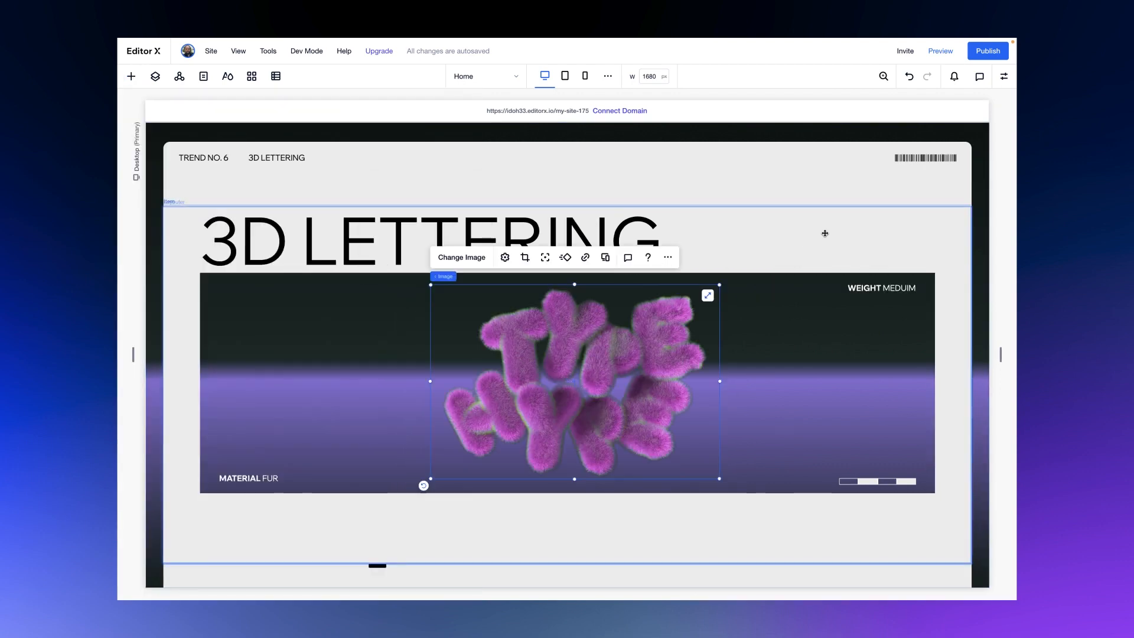
pyautogui.click(1004, 76)
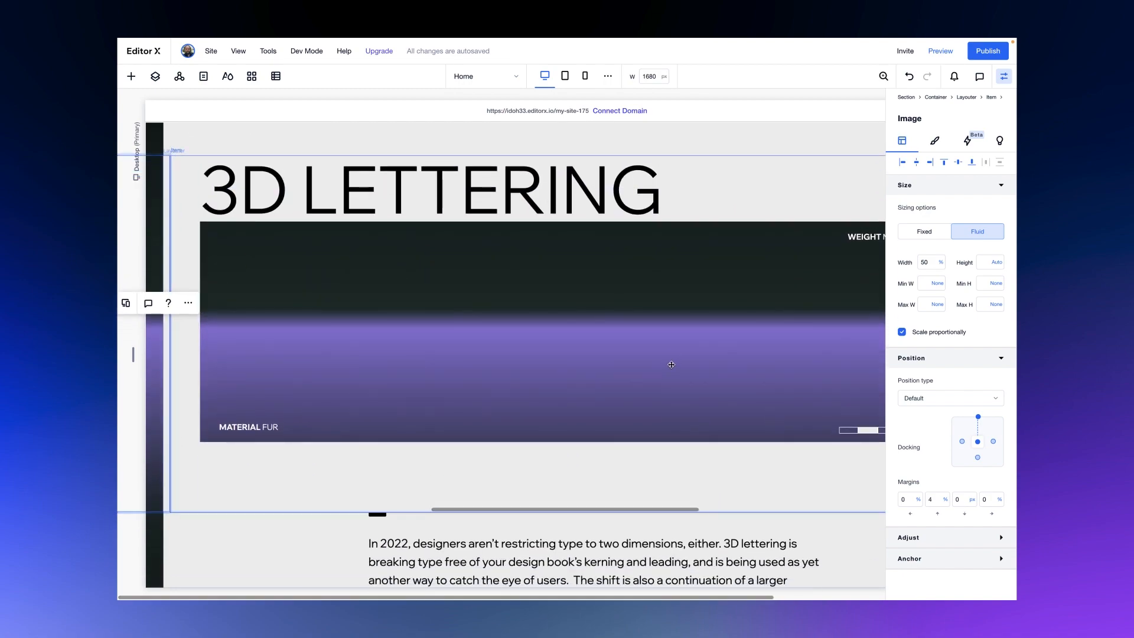
pyautogui.click(131, 76)
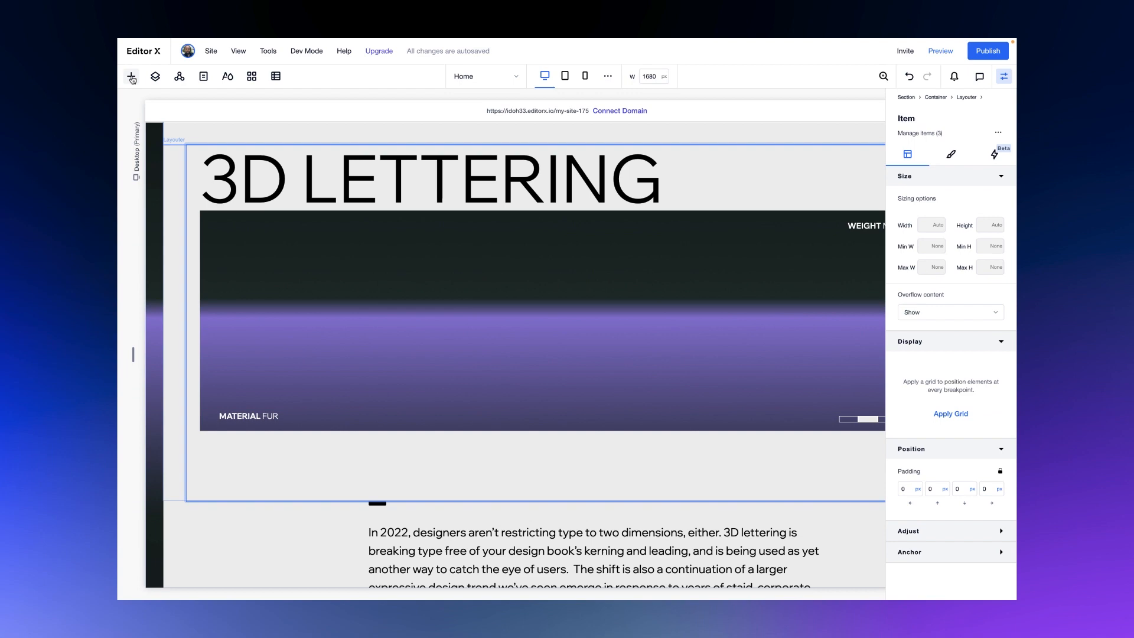
pyautogui.click(695, 354)
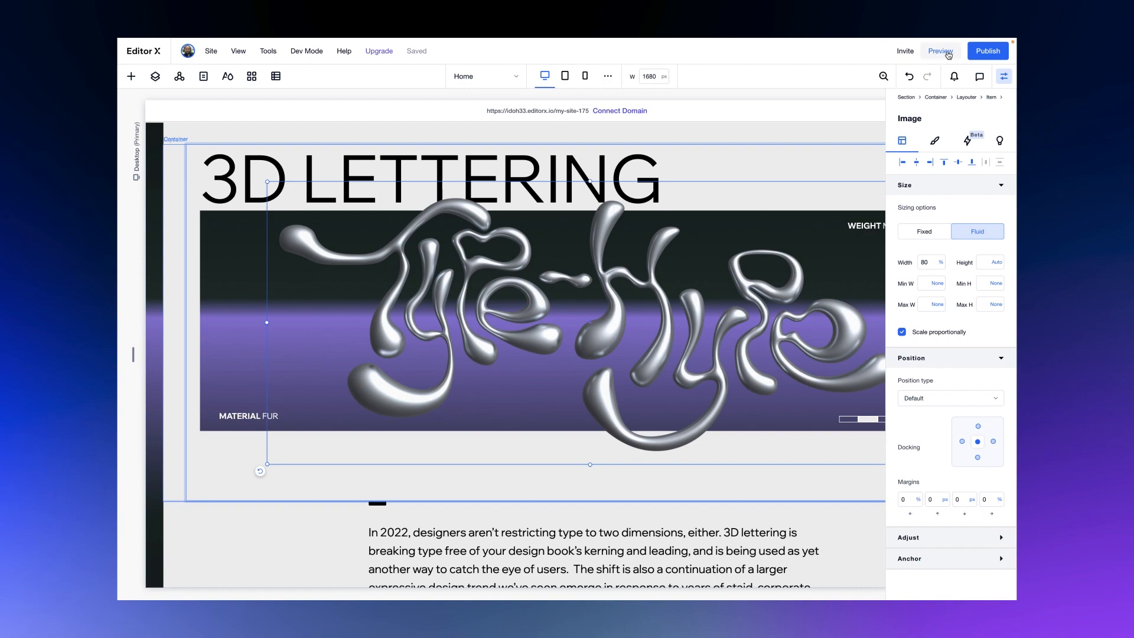
pyautogui.click(942, 51)
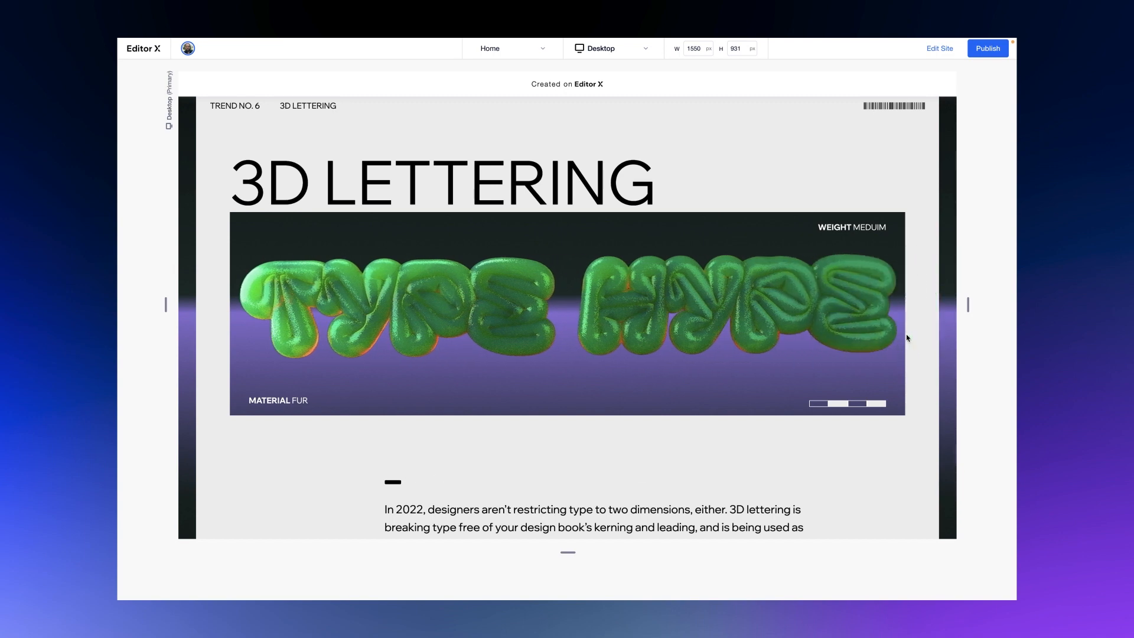
pyautogui.moveTo(835, 213)
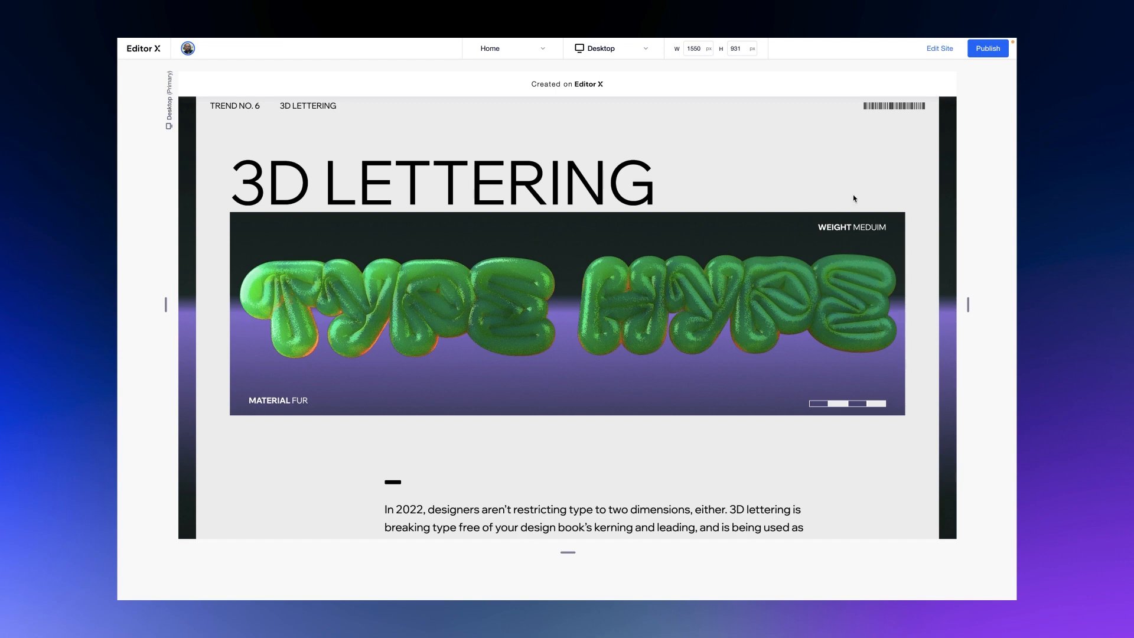
# - Switch off Show scrollbar on the Layouter and verify the hidden scrollbar in preview
pyautogui.click(939, 47)
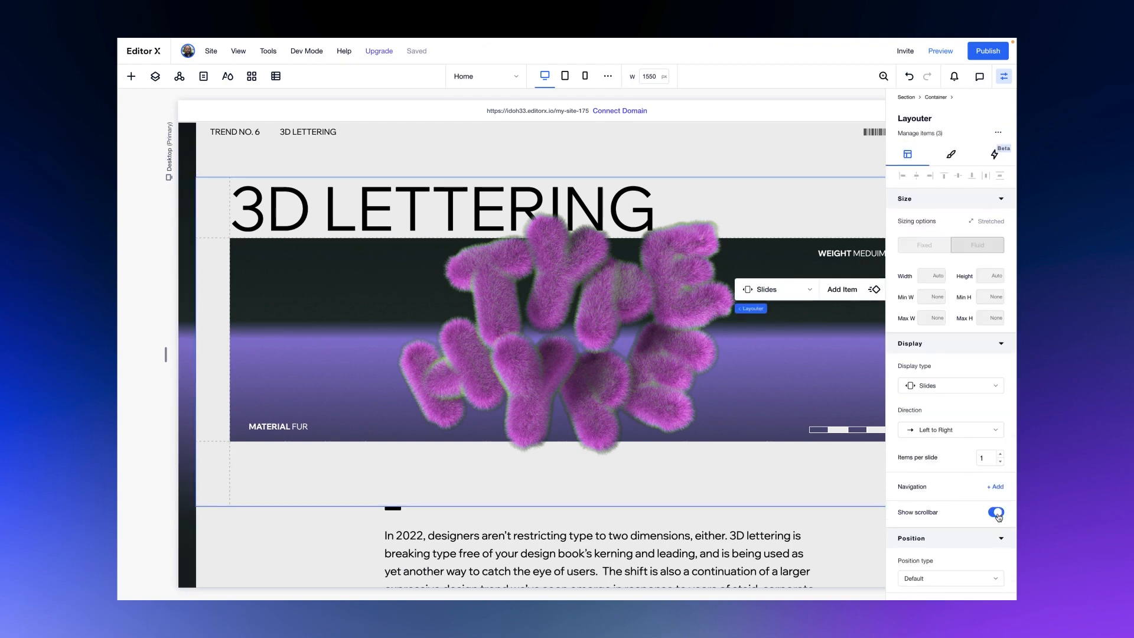
pyautogui.click(996, 511)
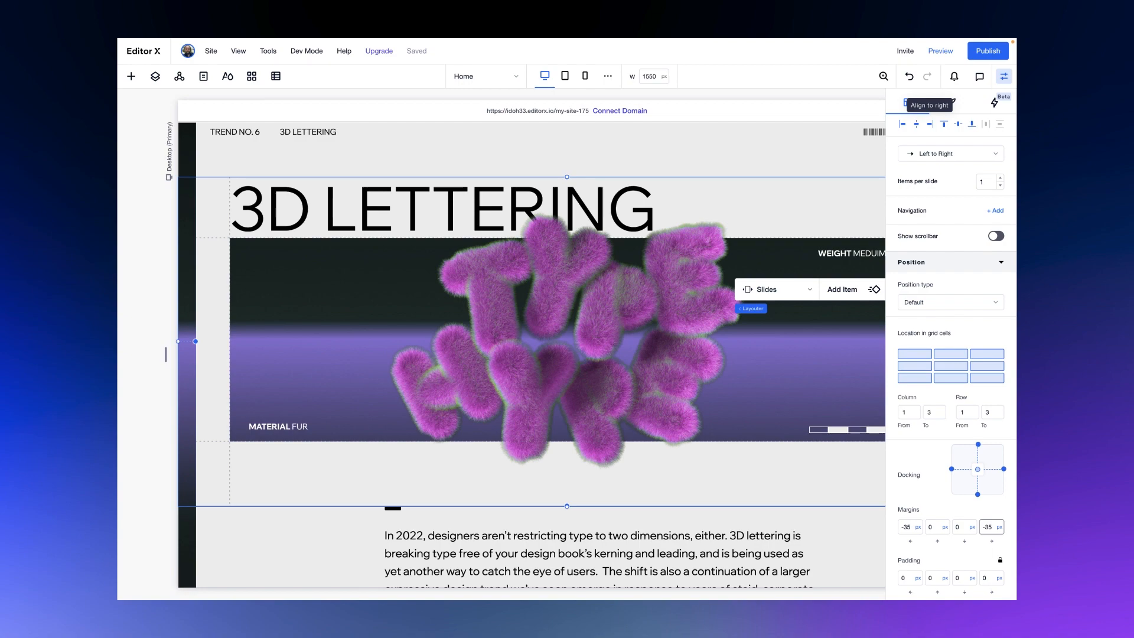
pyautogui.click(938, 51)
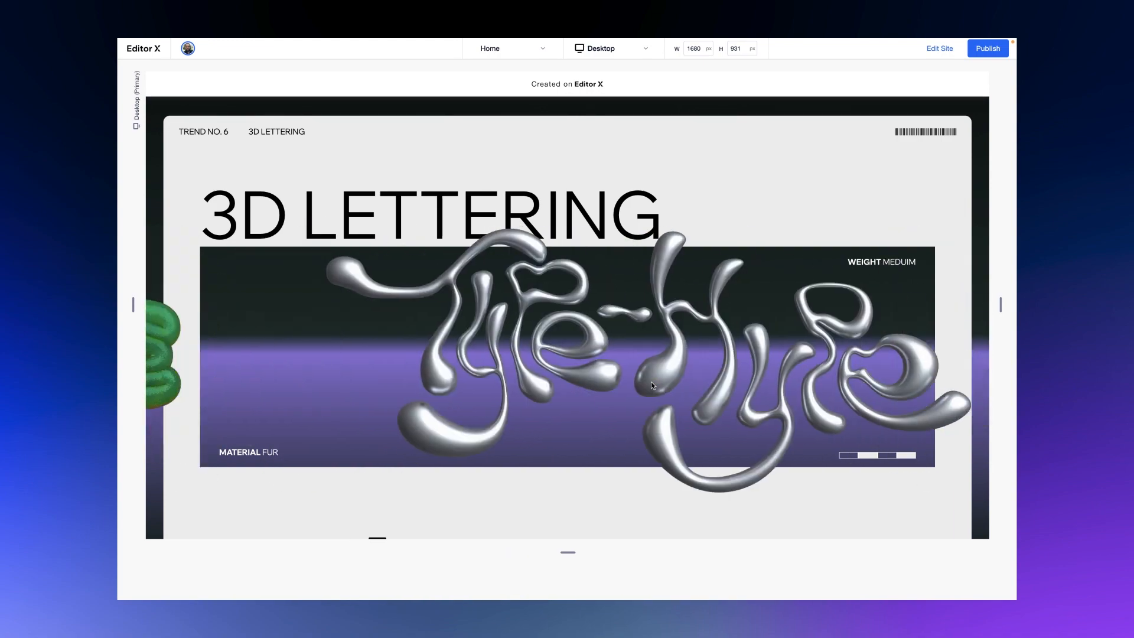
pyautogui.click(939, 49)
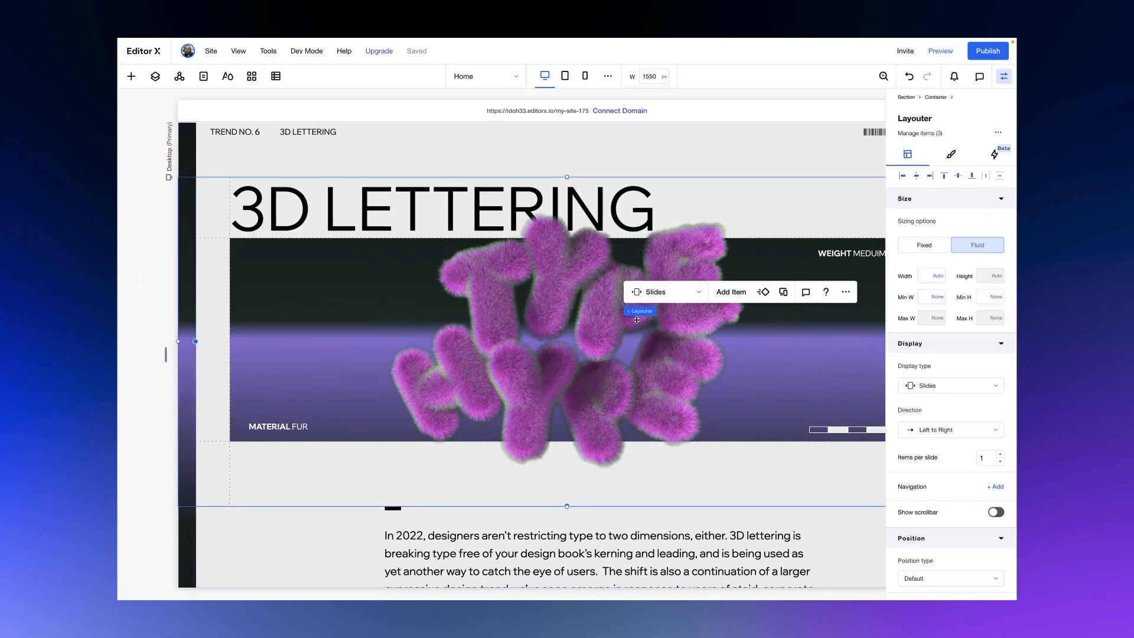
# - Add slider navigation using the arrow R.svg vector art placed on the page
pyautogui.scroll(-3)
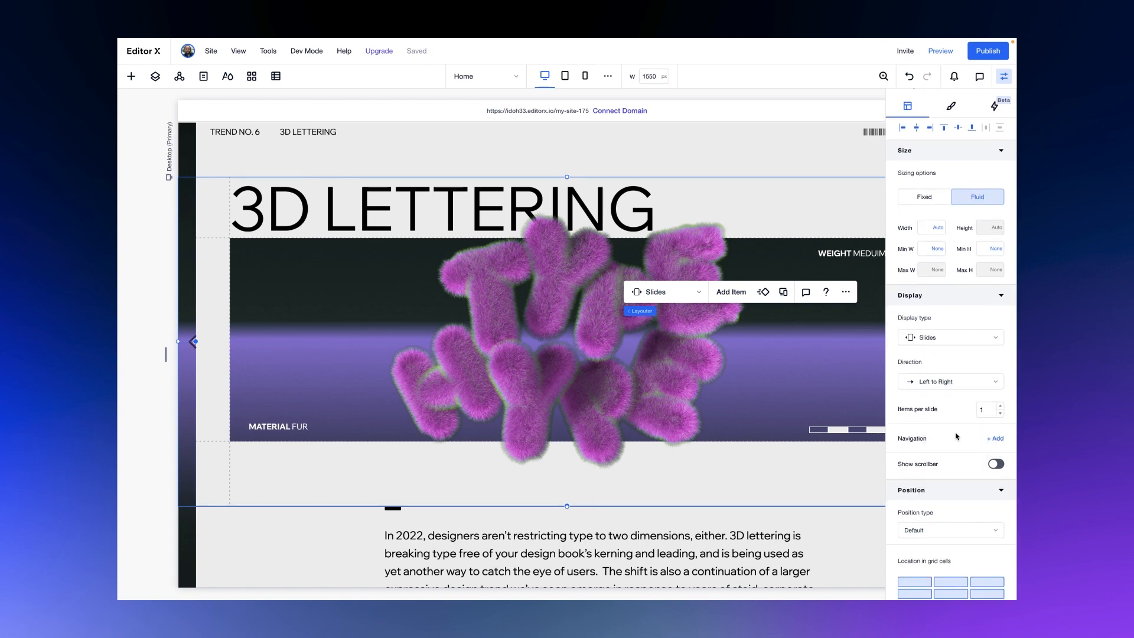
pyautogui.click(191, 341)
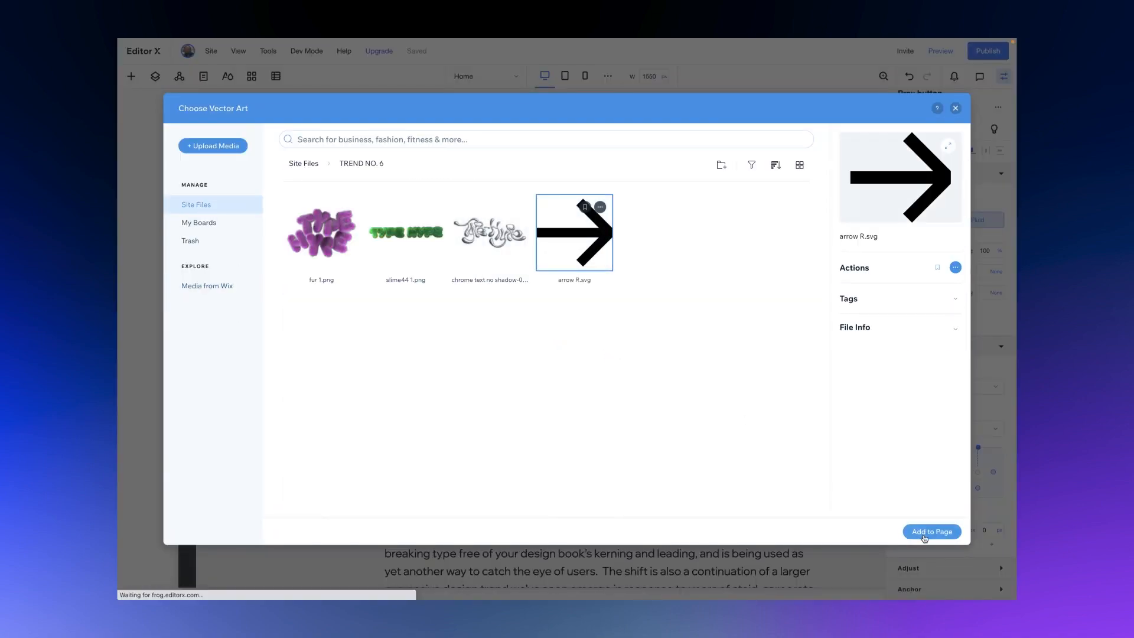
pyautogui.click(932, 532)
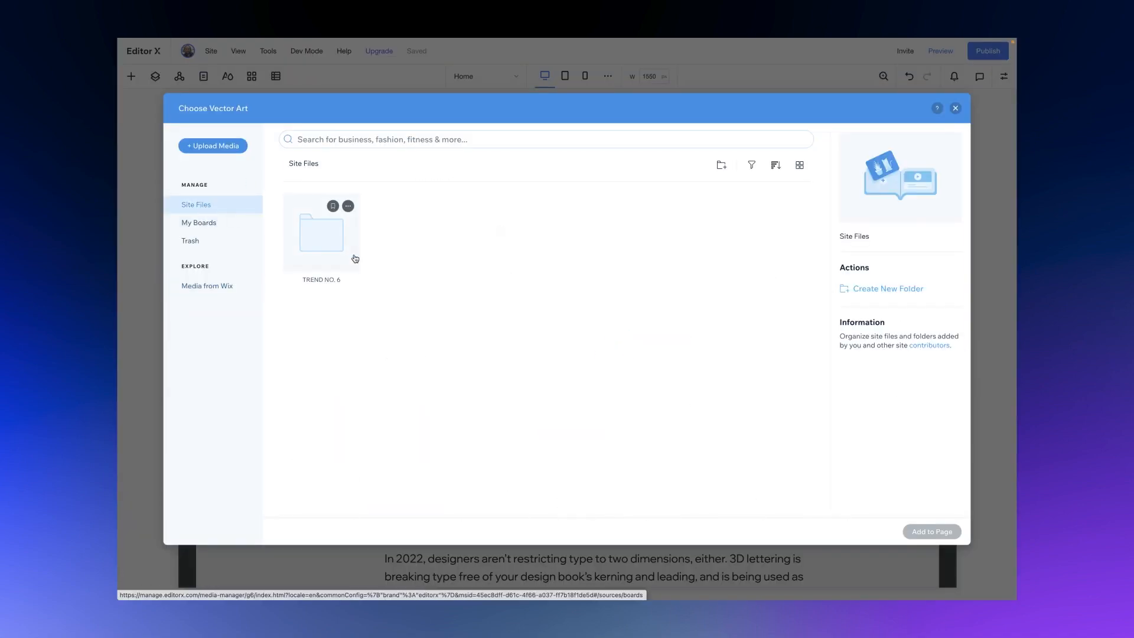
pyautogui.click(956, 108)
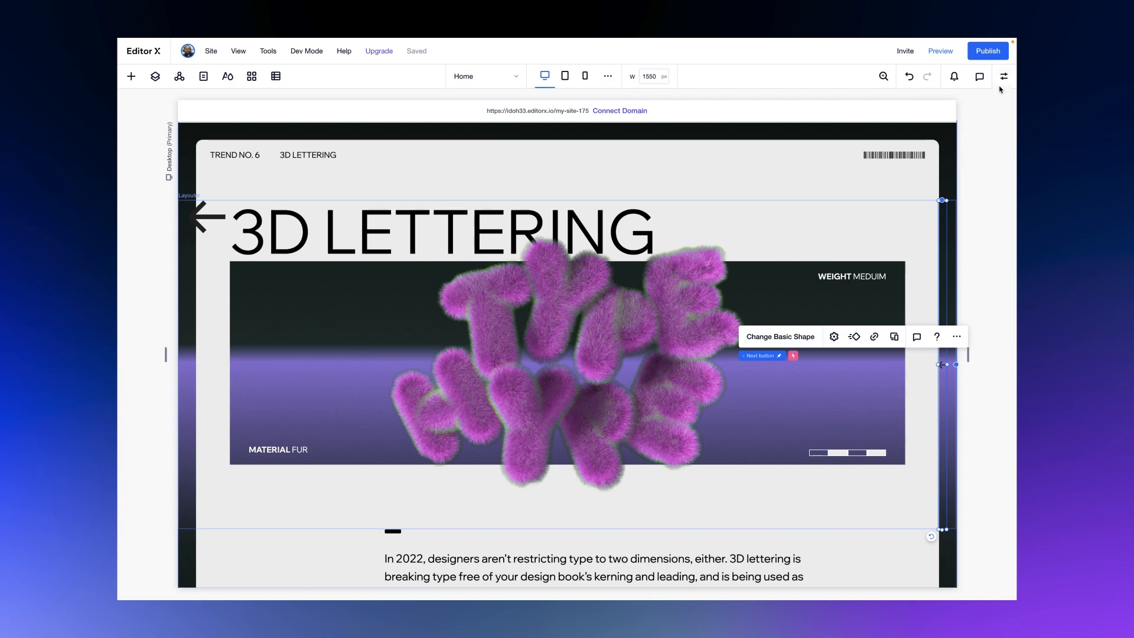
# - Place the Next and Prev arrows in the top-right grid cell with Fluid width
pyautogui.click(1003, 76)
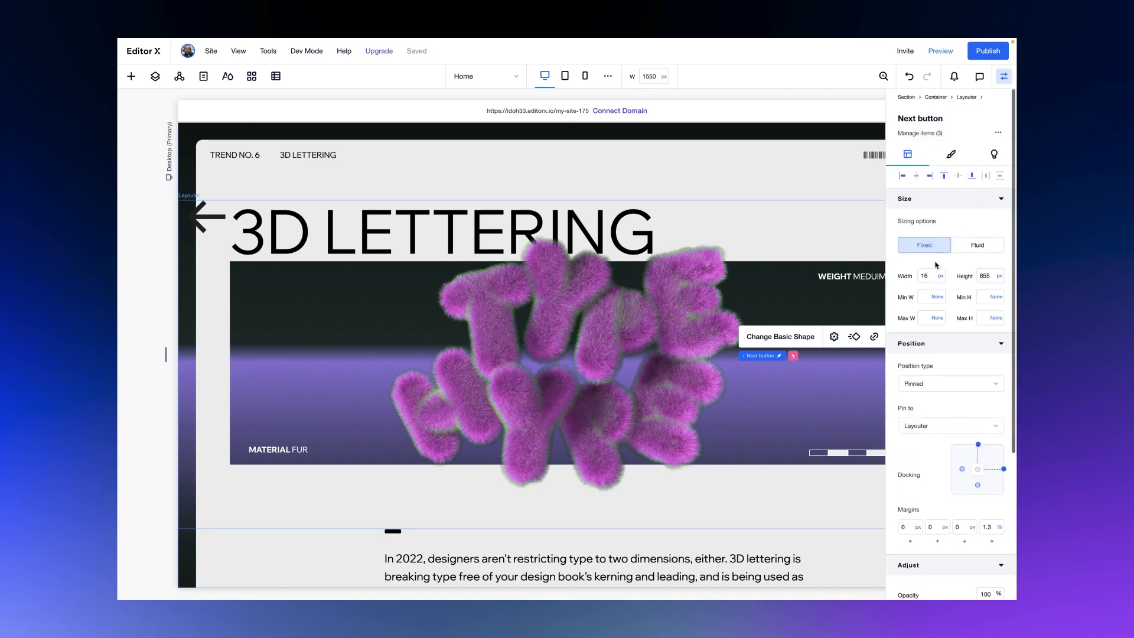
pyautogui.click(1002, 76)
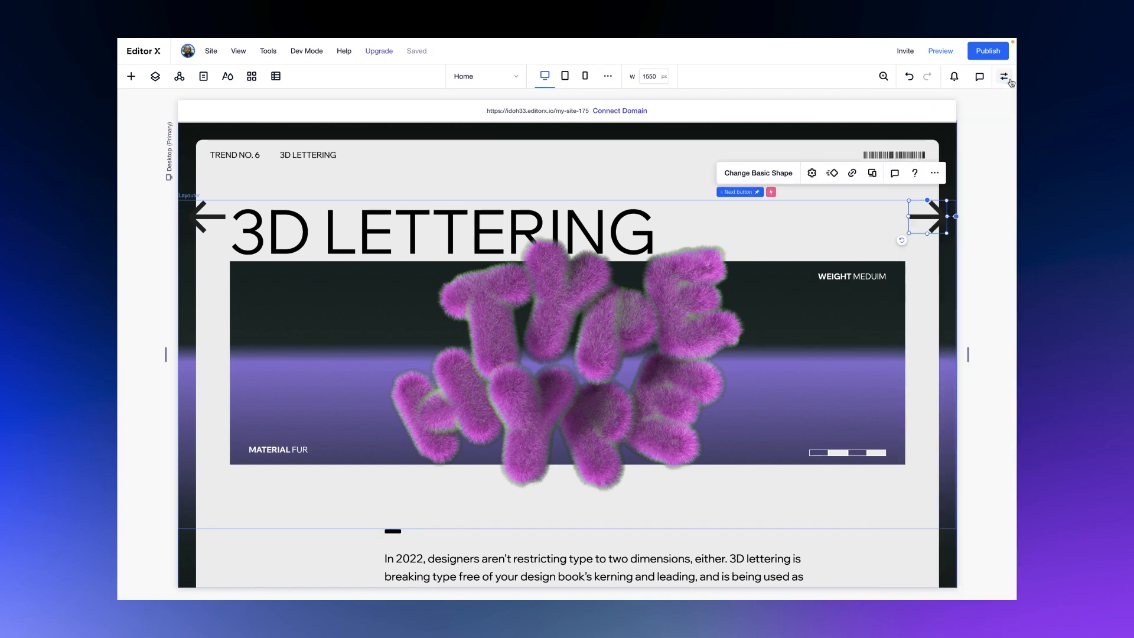
pyautogui.moveTo(1004, 75)
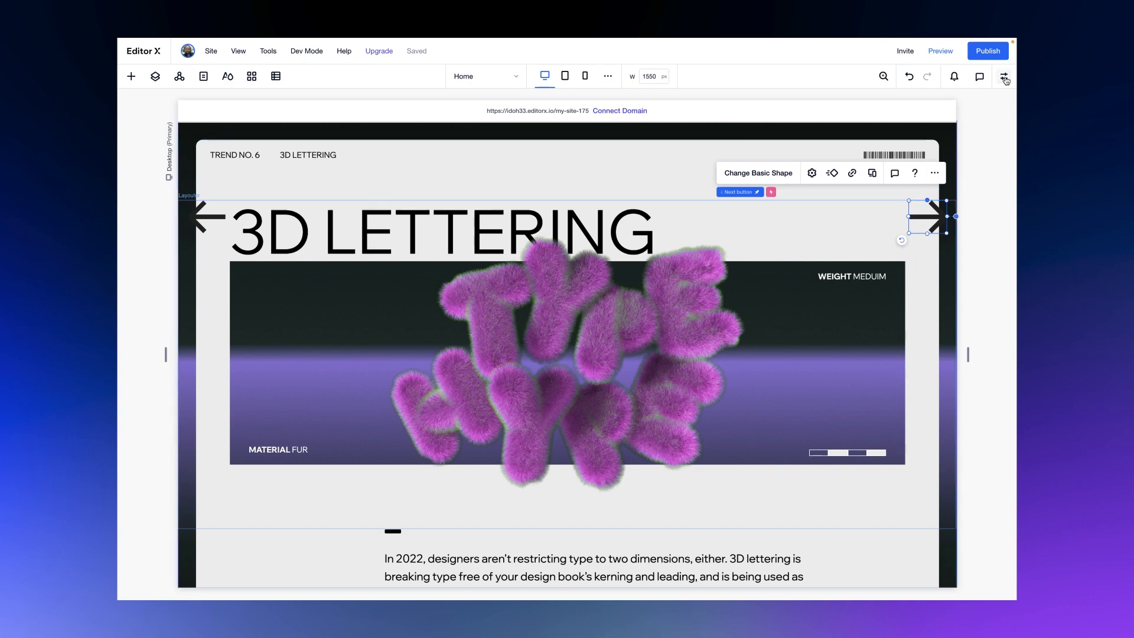
pyautogui.click(1002, 76)
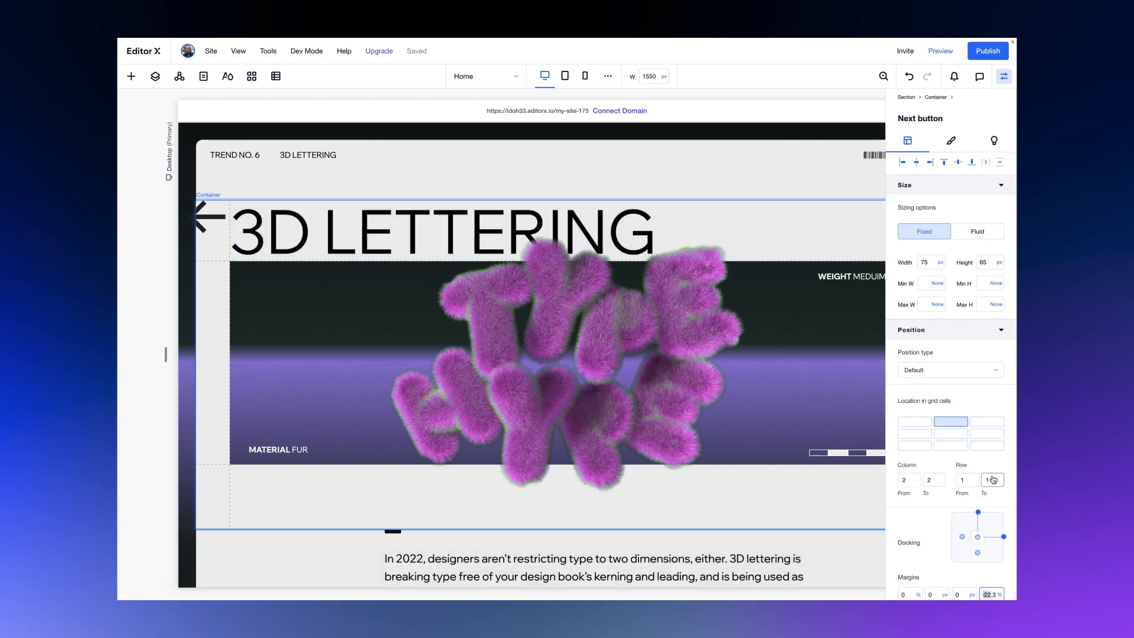
pyautogui.click(208, 215)
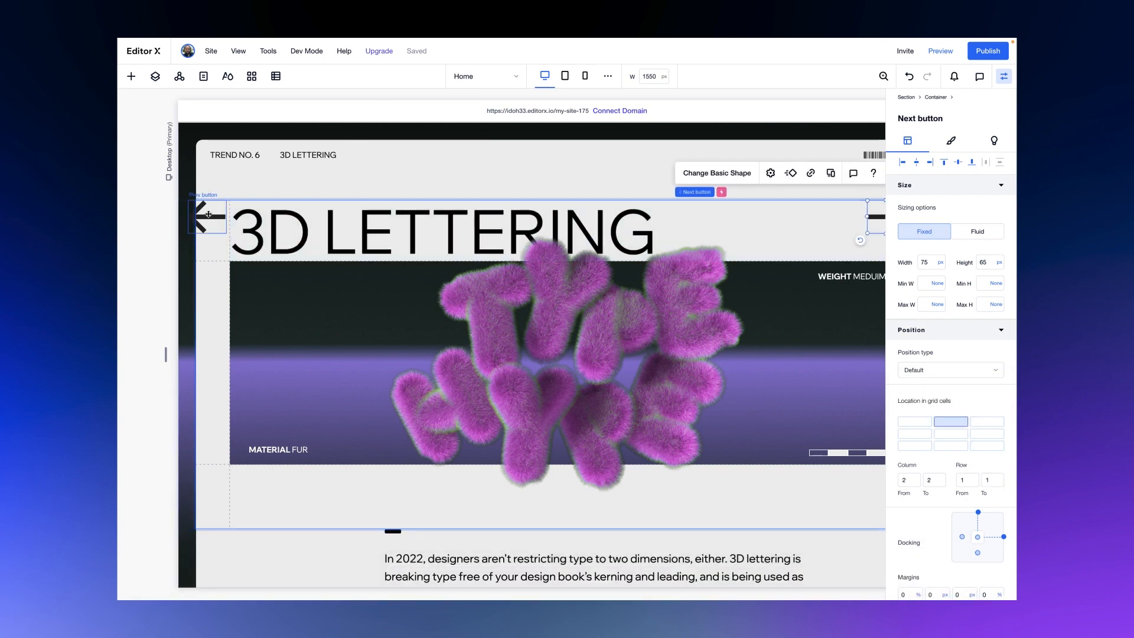
pyautogui.click(204, 218)
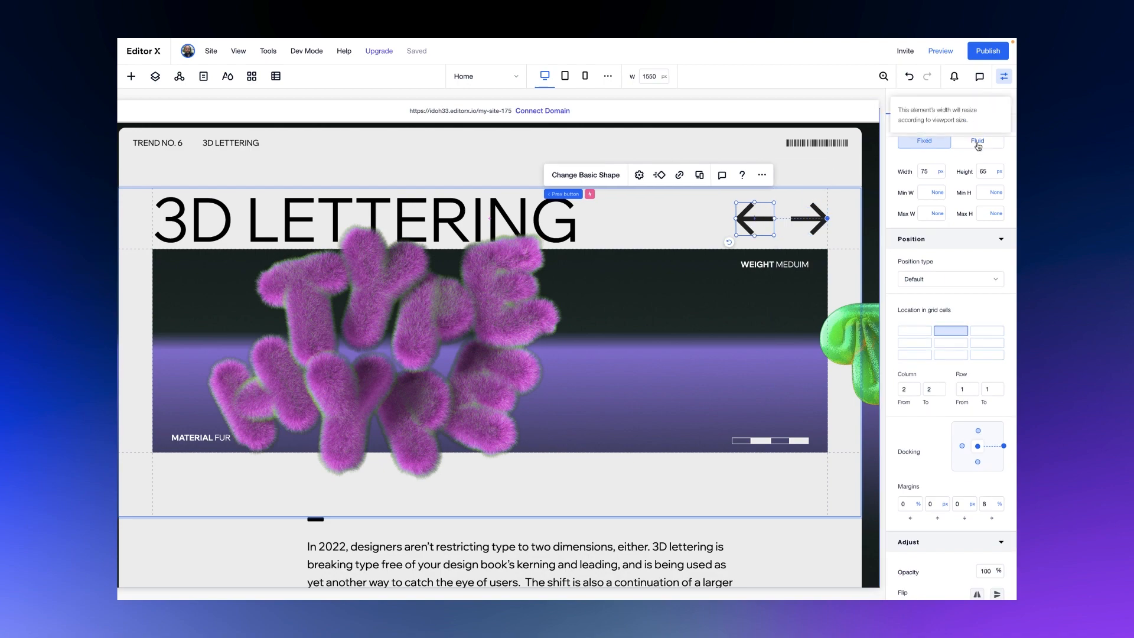
pyautogui.click(976, 140)
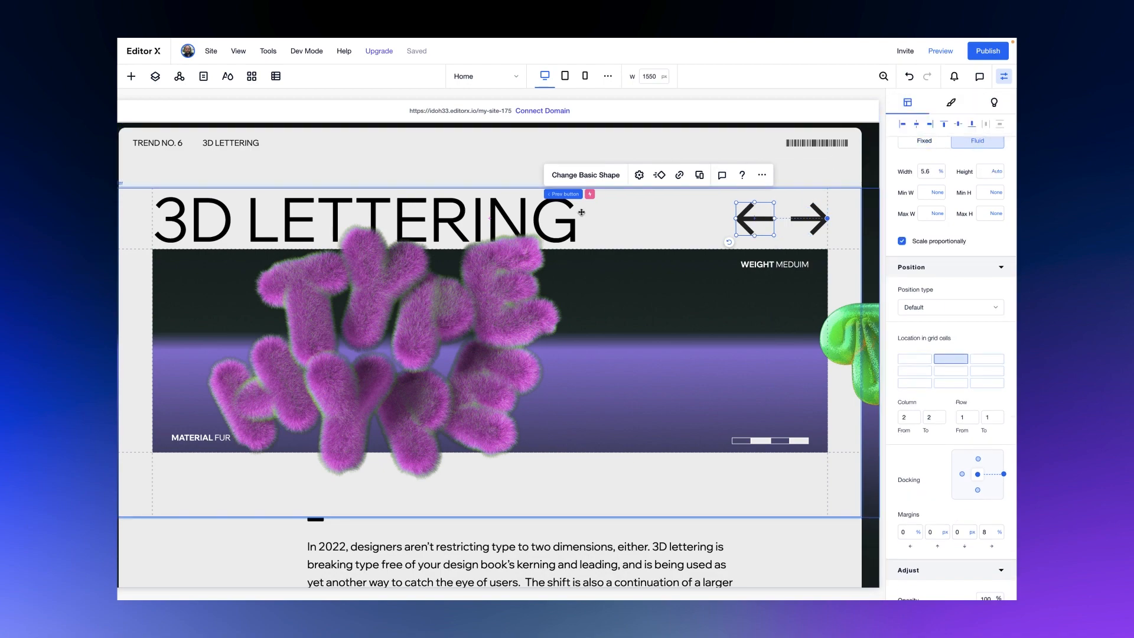
# - Preview the page and confirm both arrows switch the slider between lettering images
pyautogui.click(940, 51)
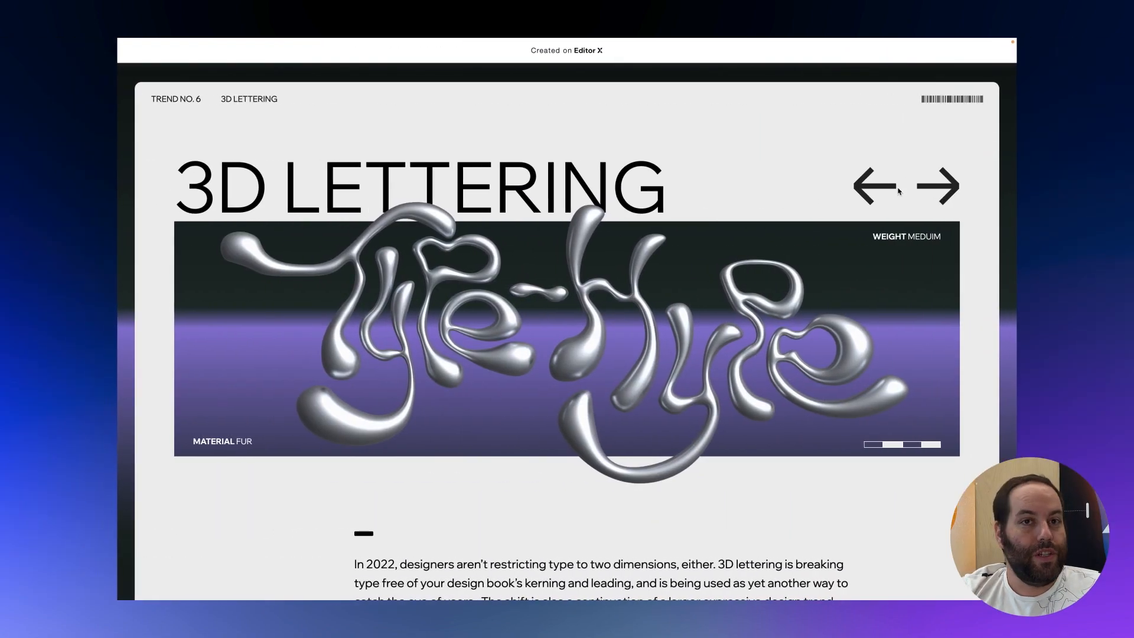
pyautogui.click(874, 185)
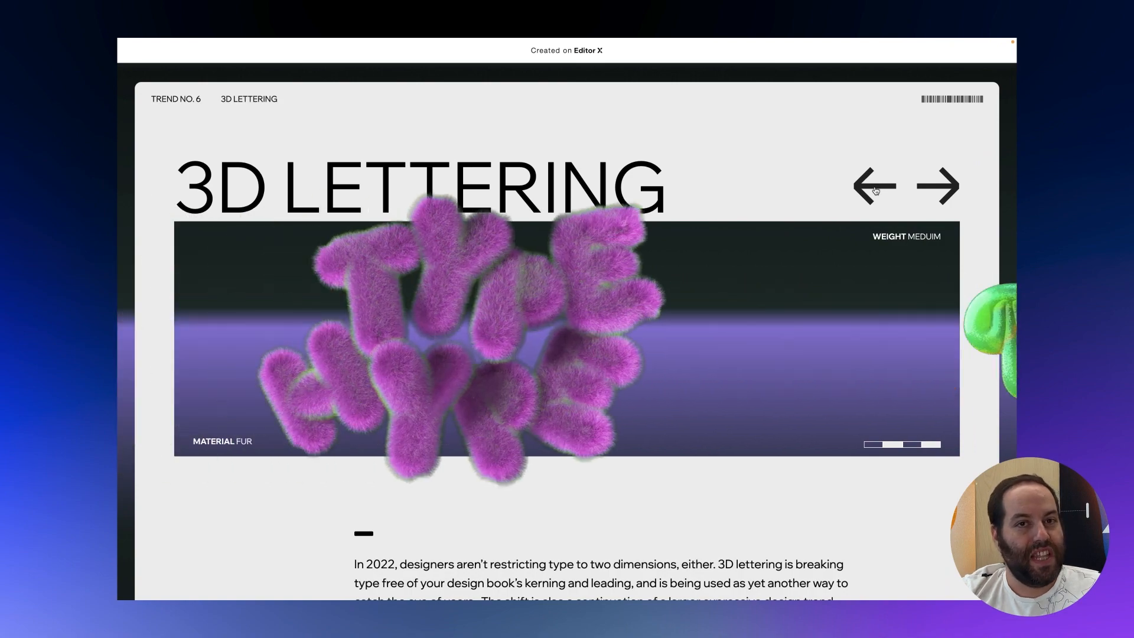
pyautogui.click(939, 185)
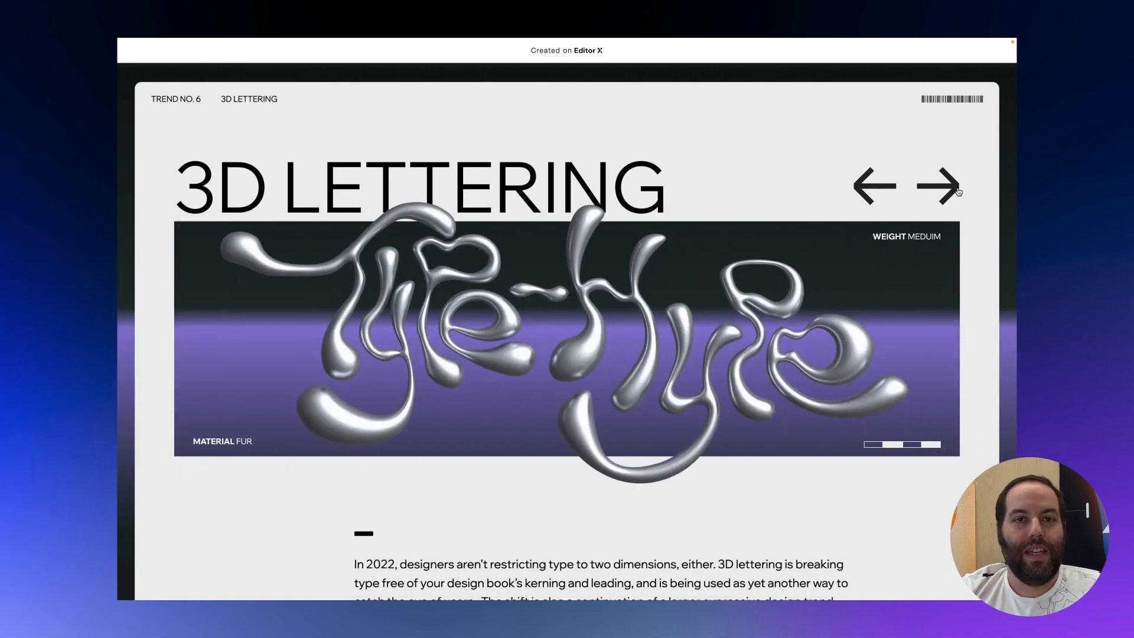